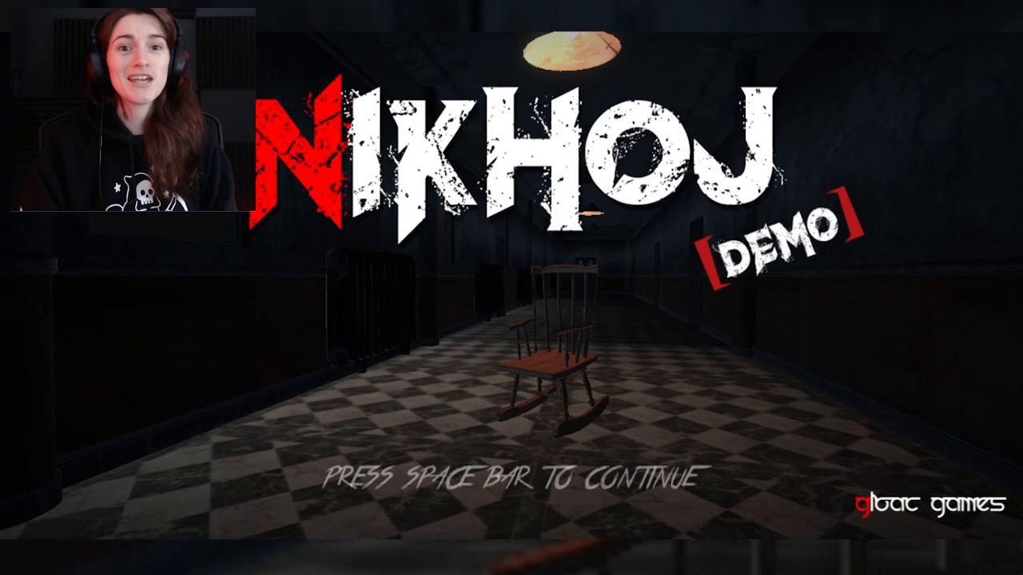
# Step: Dismiss the Nikhoj title screen with the space bar to reach the main menu
pyautogui.press('space')
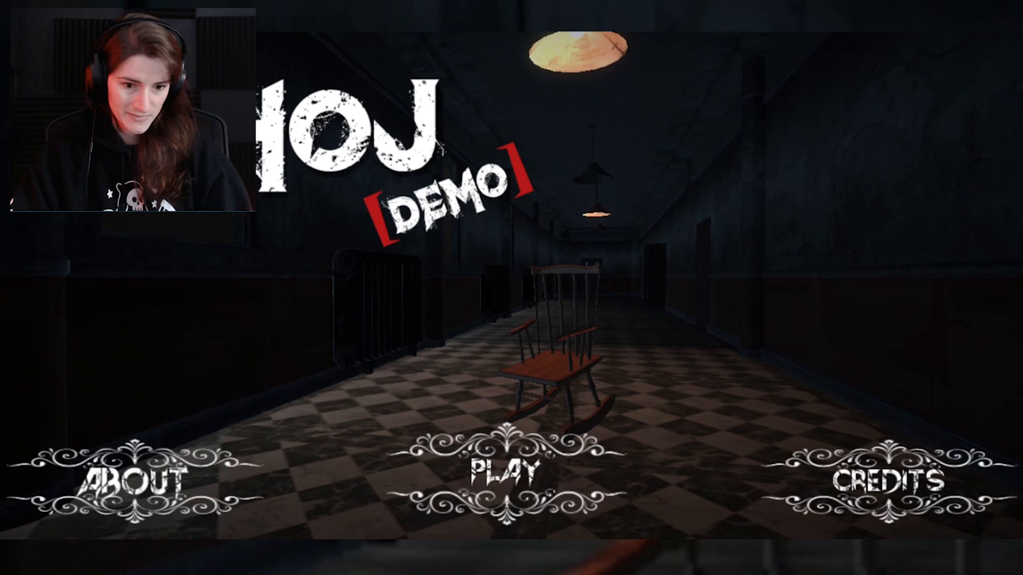
# Step: Choose PLAY on the main menu and let the opening level load to 100%
pyautogui.click(500, 473)
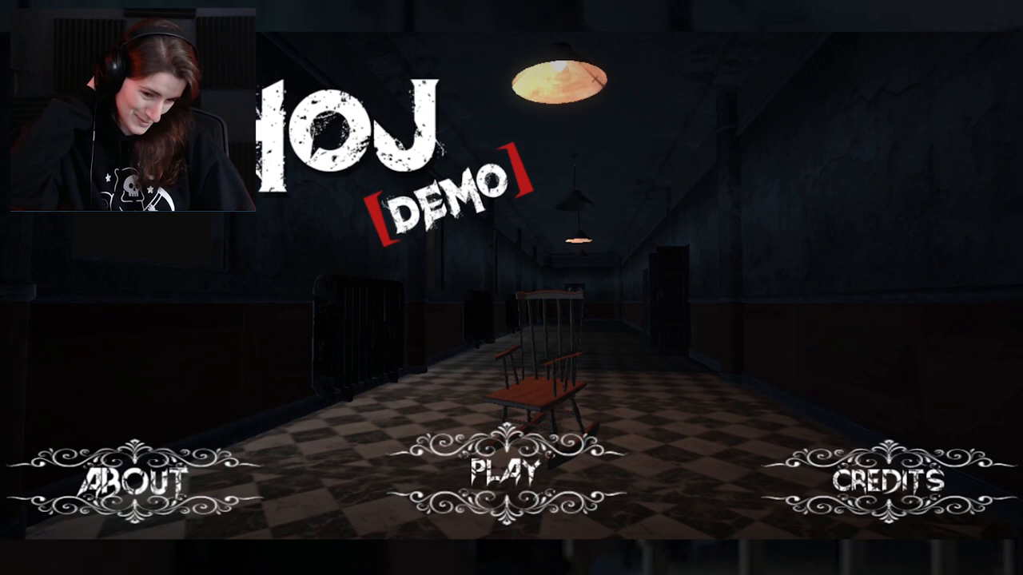
pyautogui.click(499, 476)
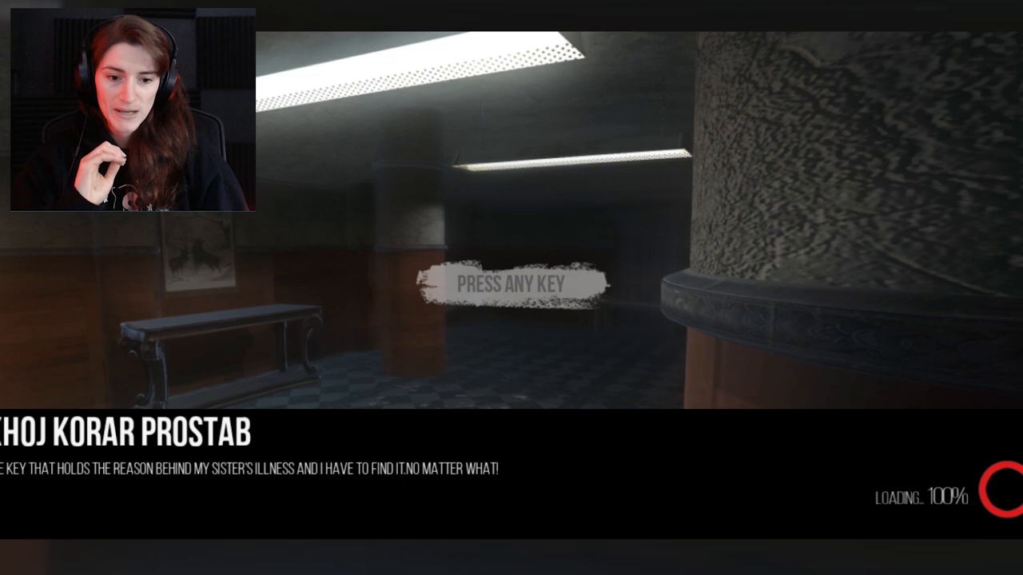
# Step: Press space on the loading screen to enter the dim room with barred windows
pyautogui.press('space')
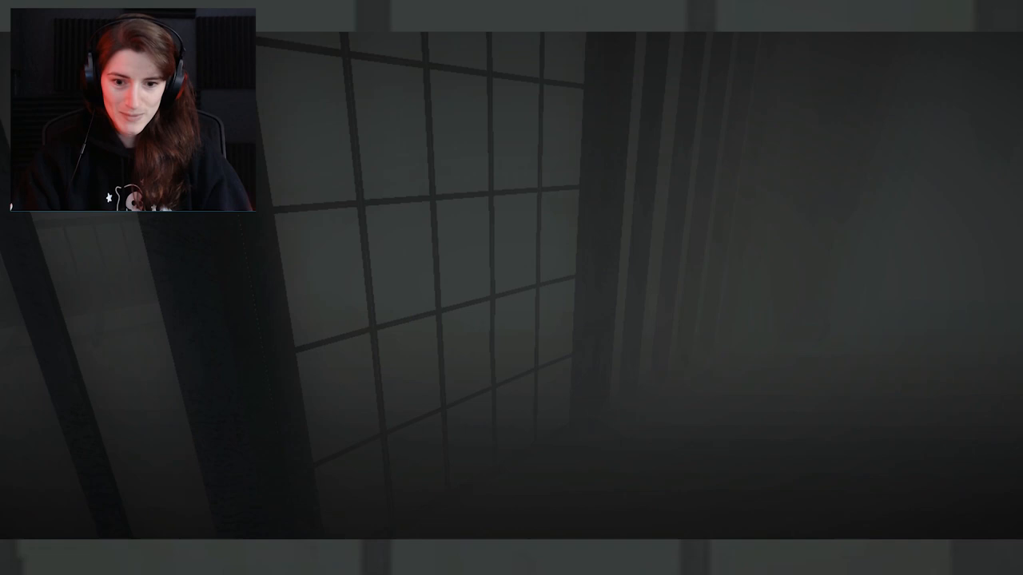
pyautogui.moveTo(512, 287)
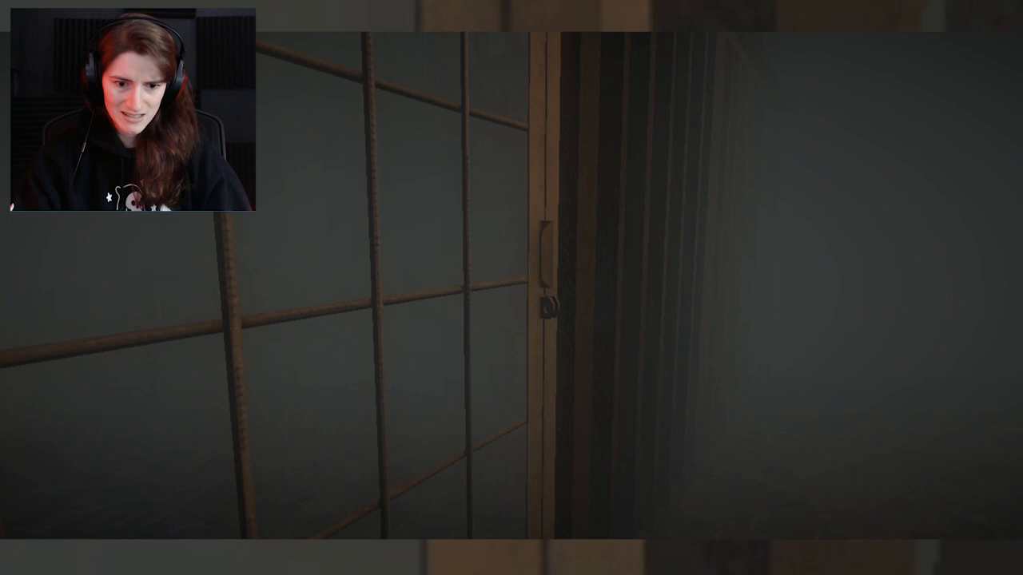
pyautogui.moveTo(511, 287)
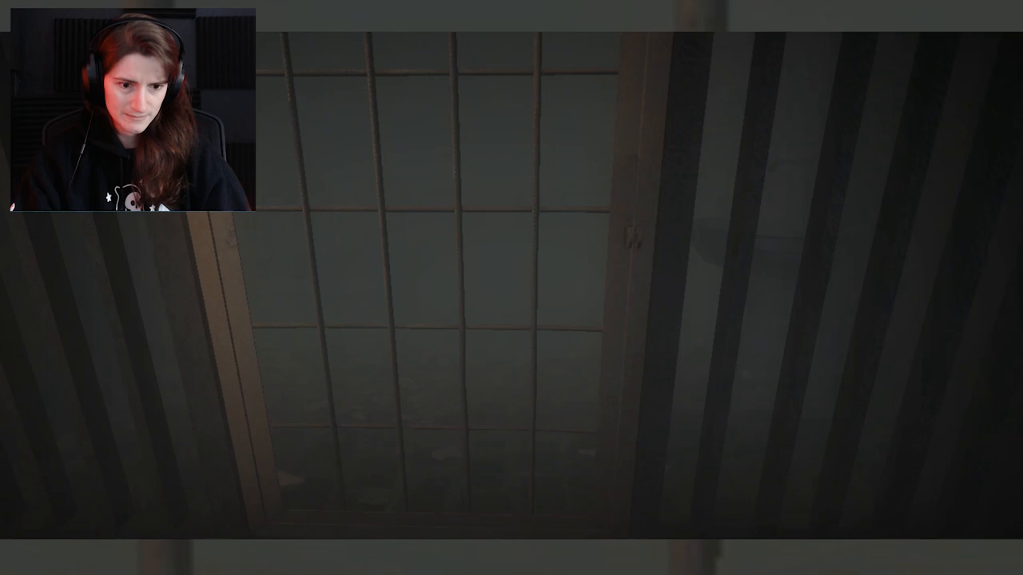
pyautogui.moveTo(511, 288)
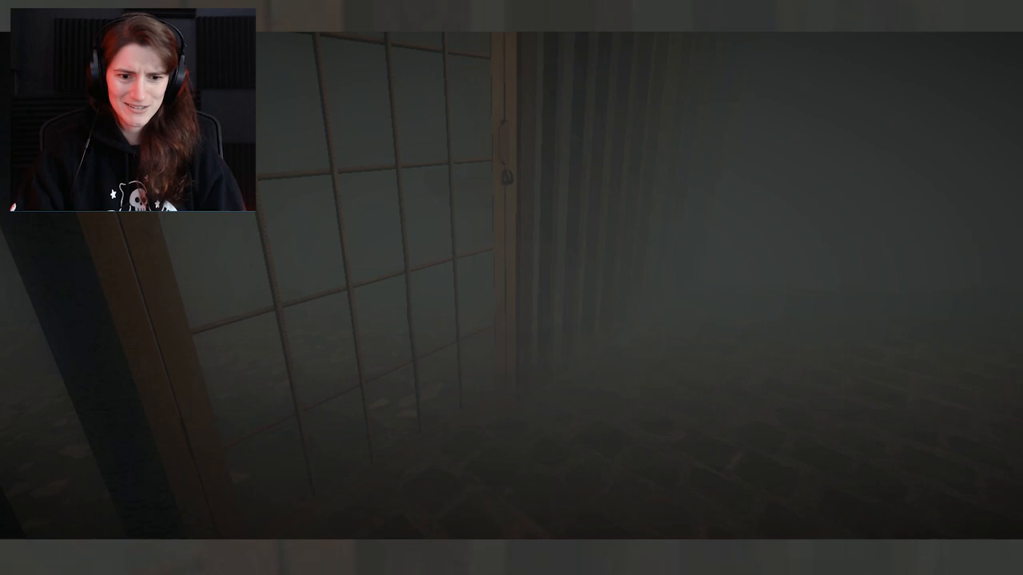